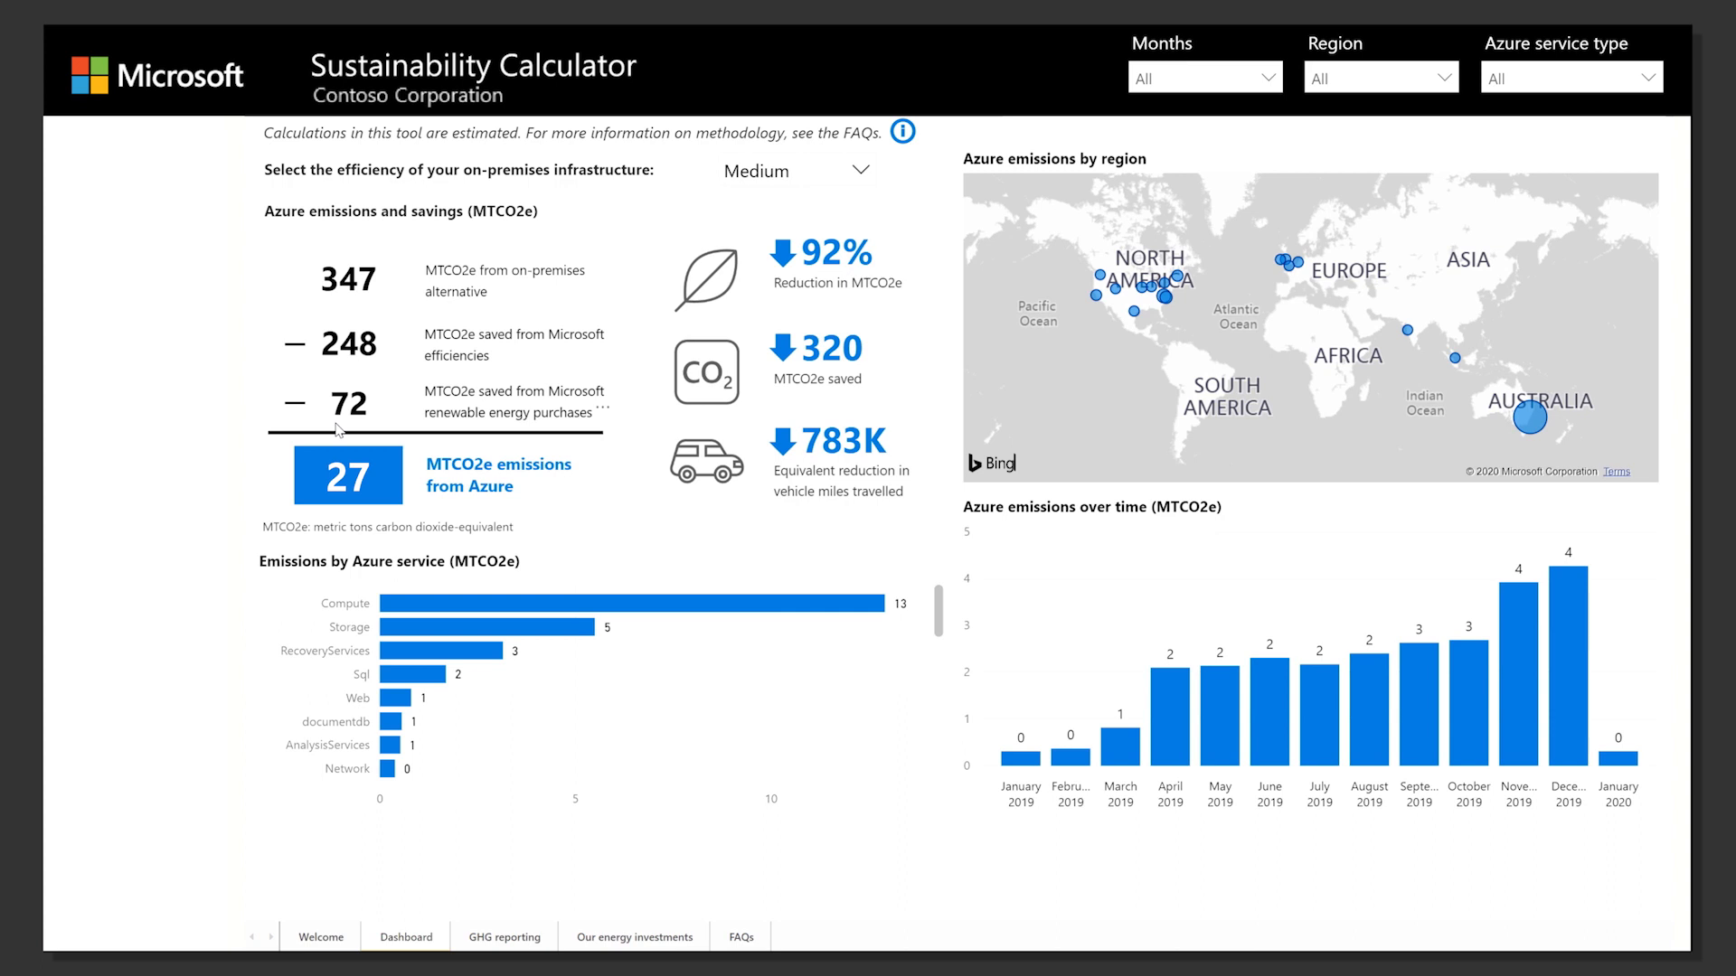
Set on-premises infrastructure efficiency from Medium to Low.
click(857, 170)
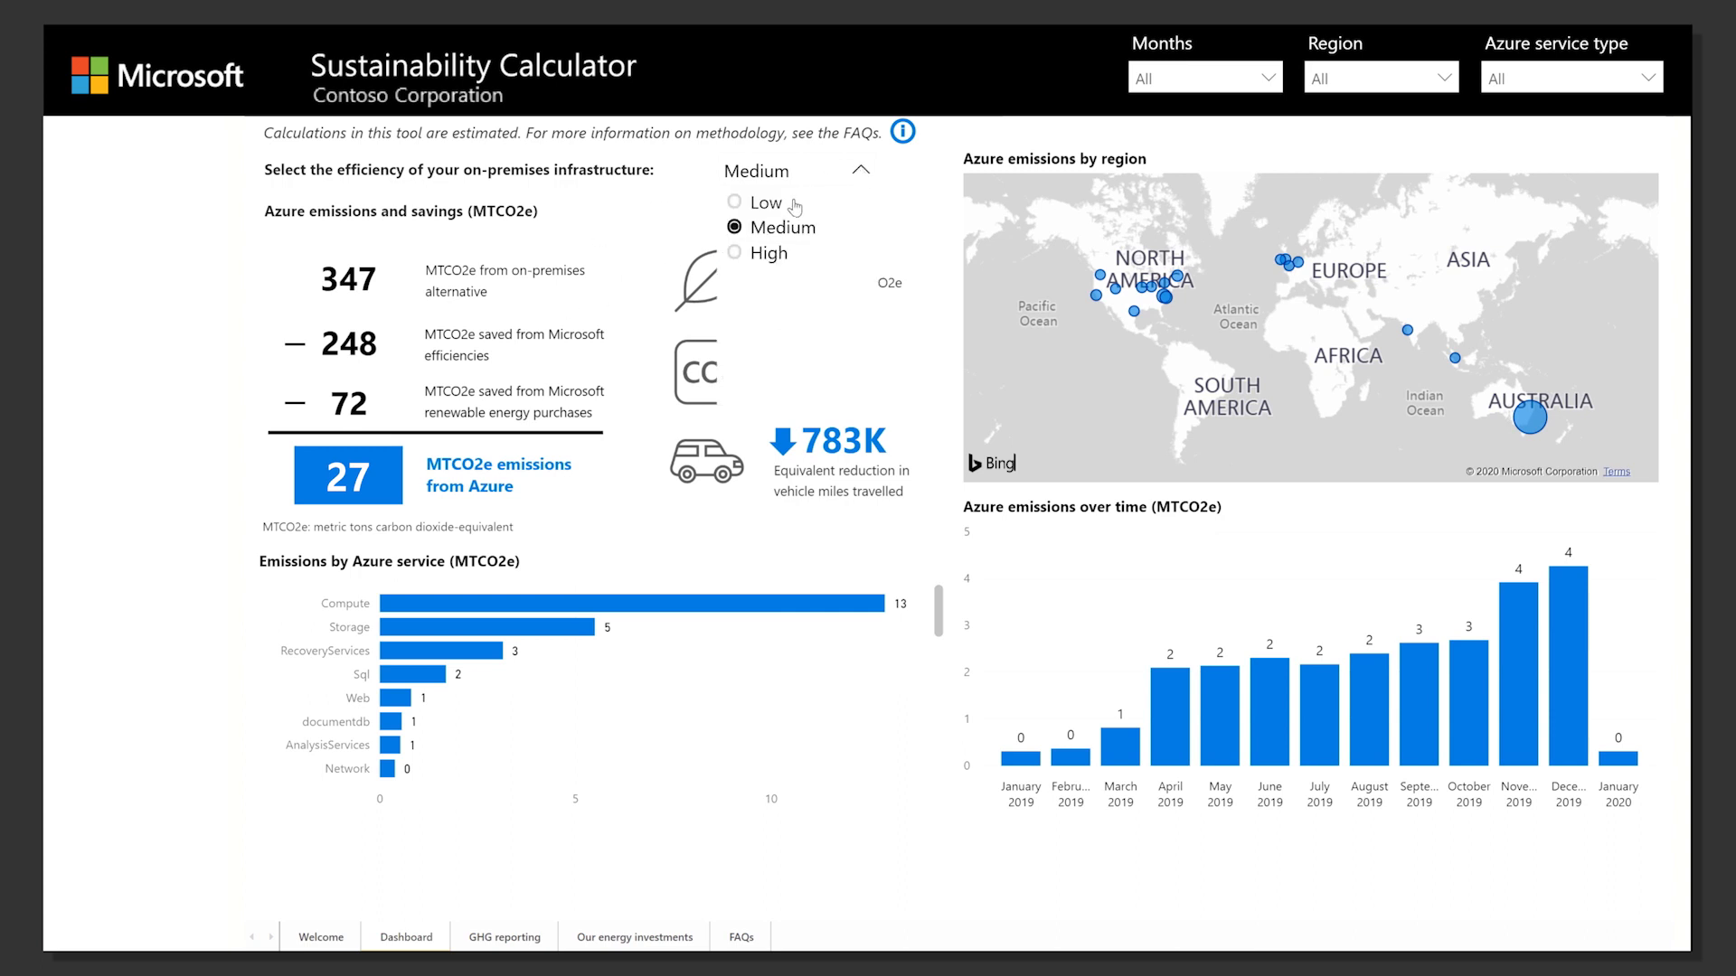
click(765, 203)
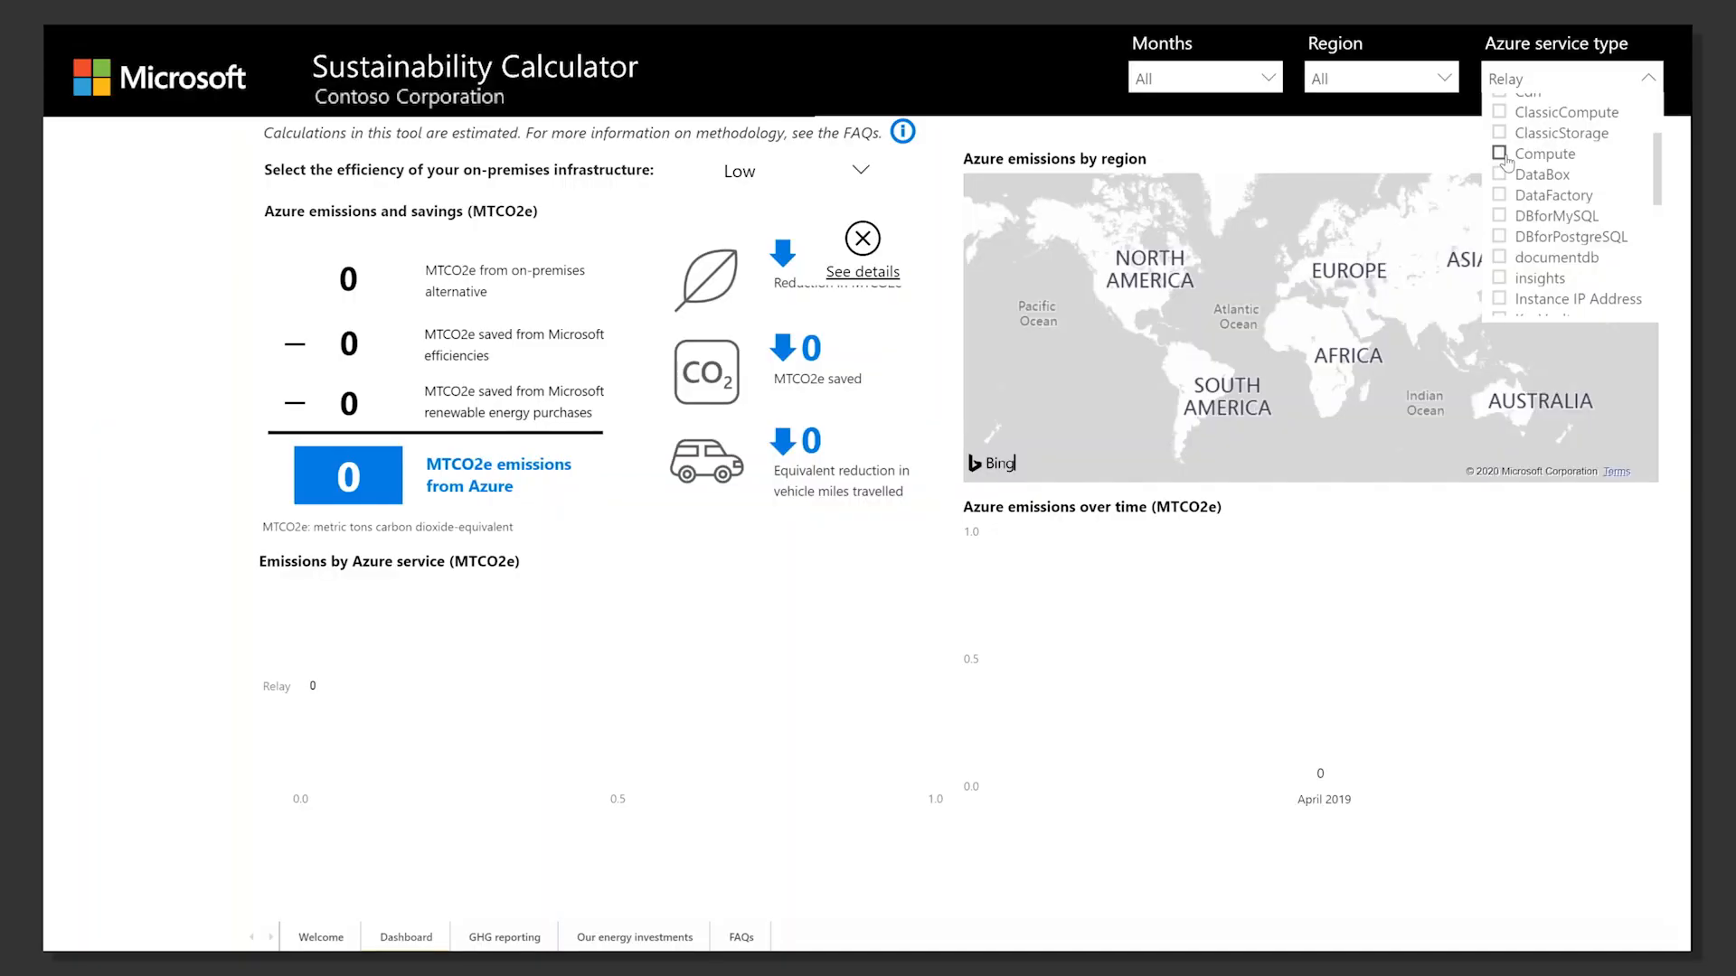
Filter to the Cache service, then clear the service type filter again.
click(1531, 190)
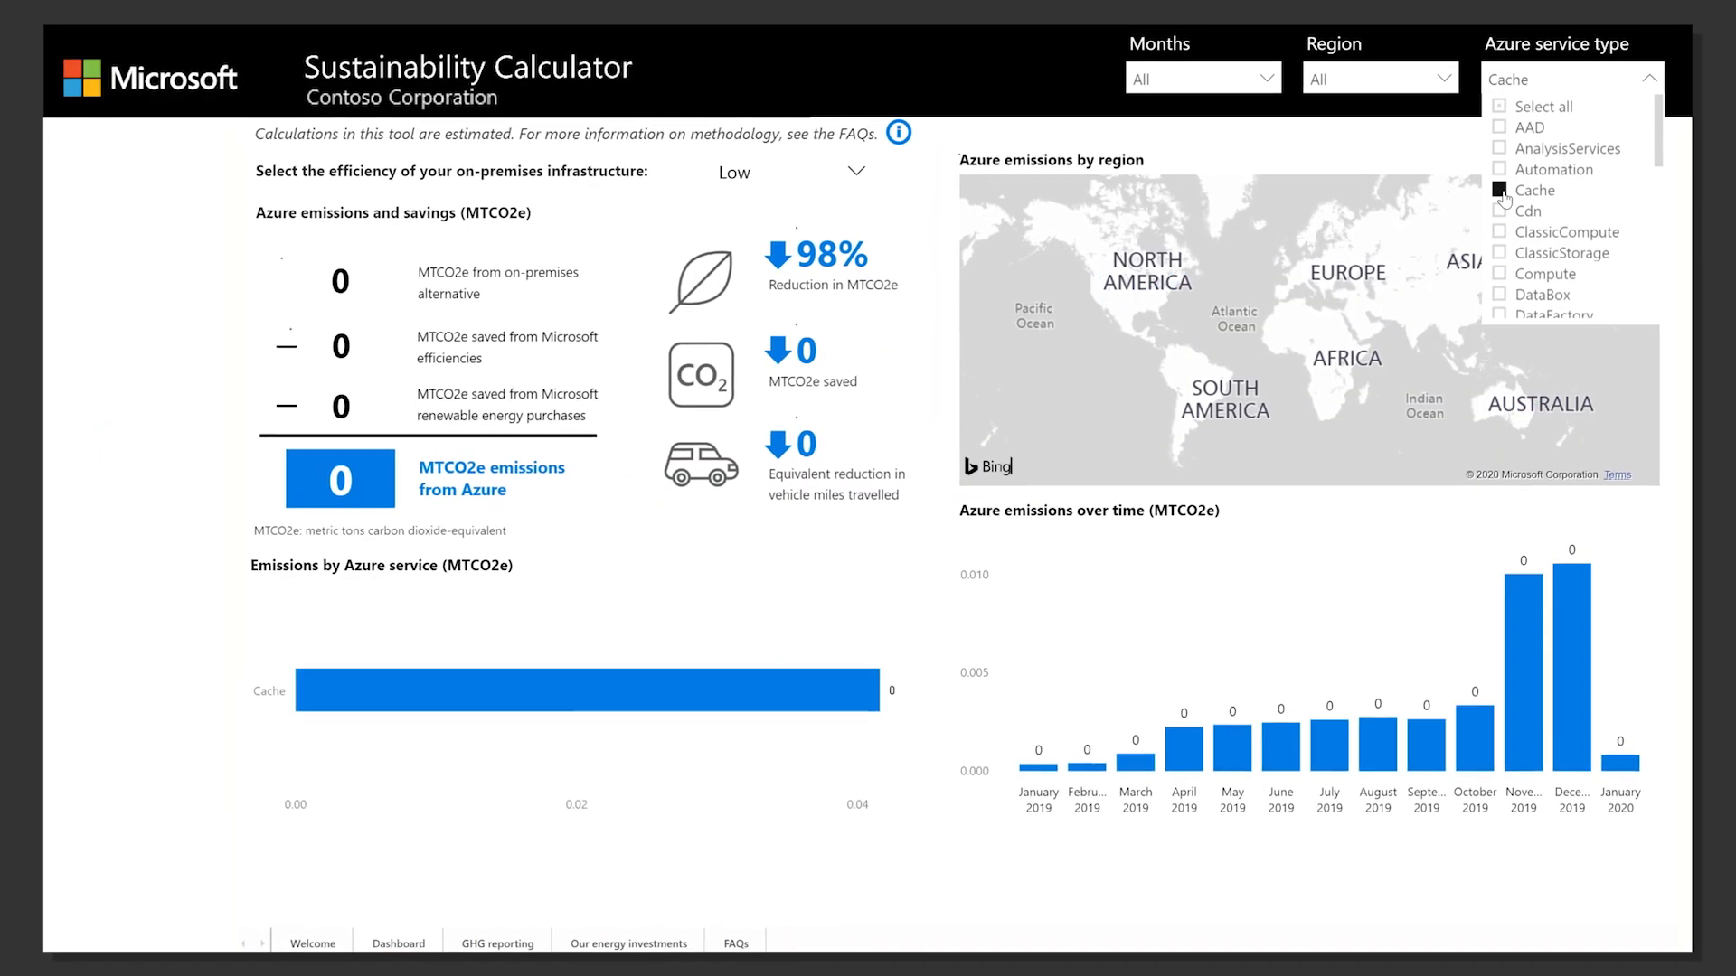
click(1501, 257)
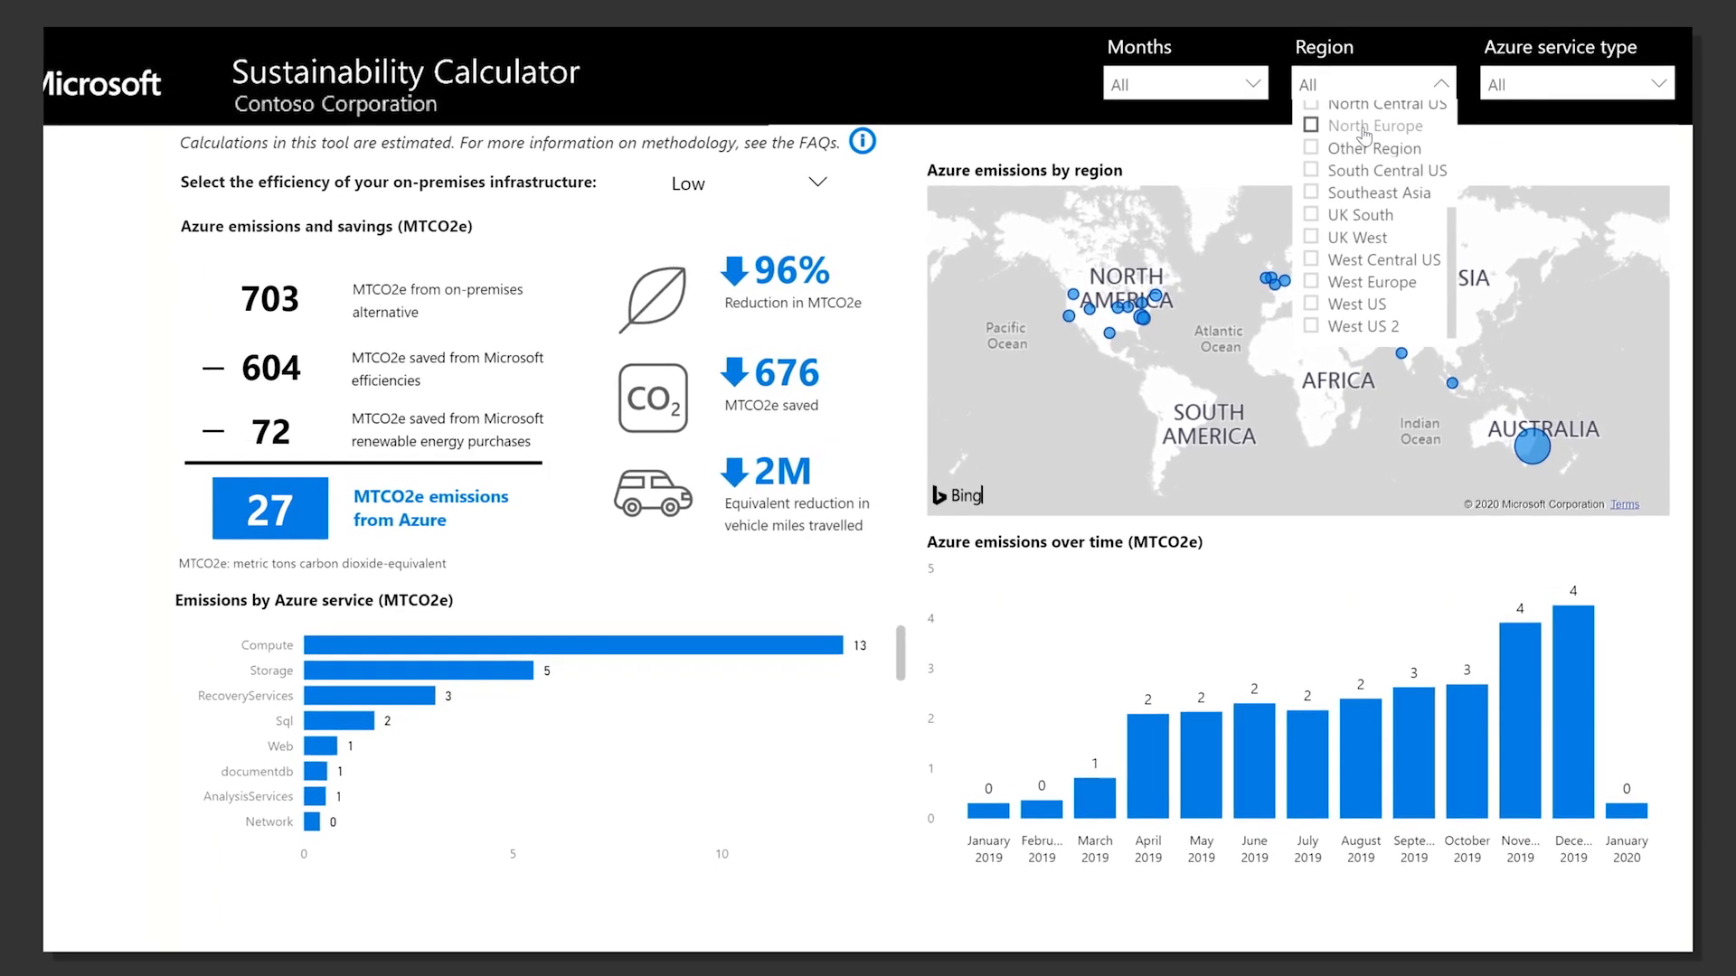
Filter to June and August 2019, then restore all months for 27 MTCO2e total.
click(1160, 175)
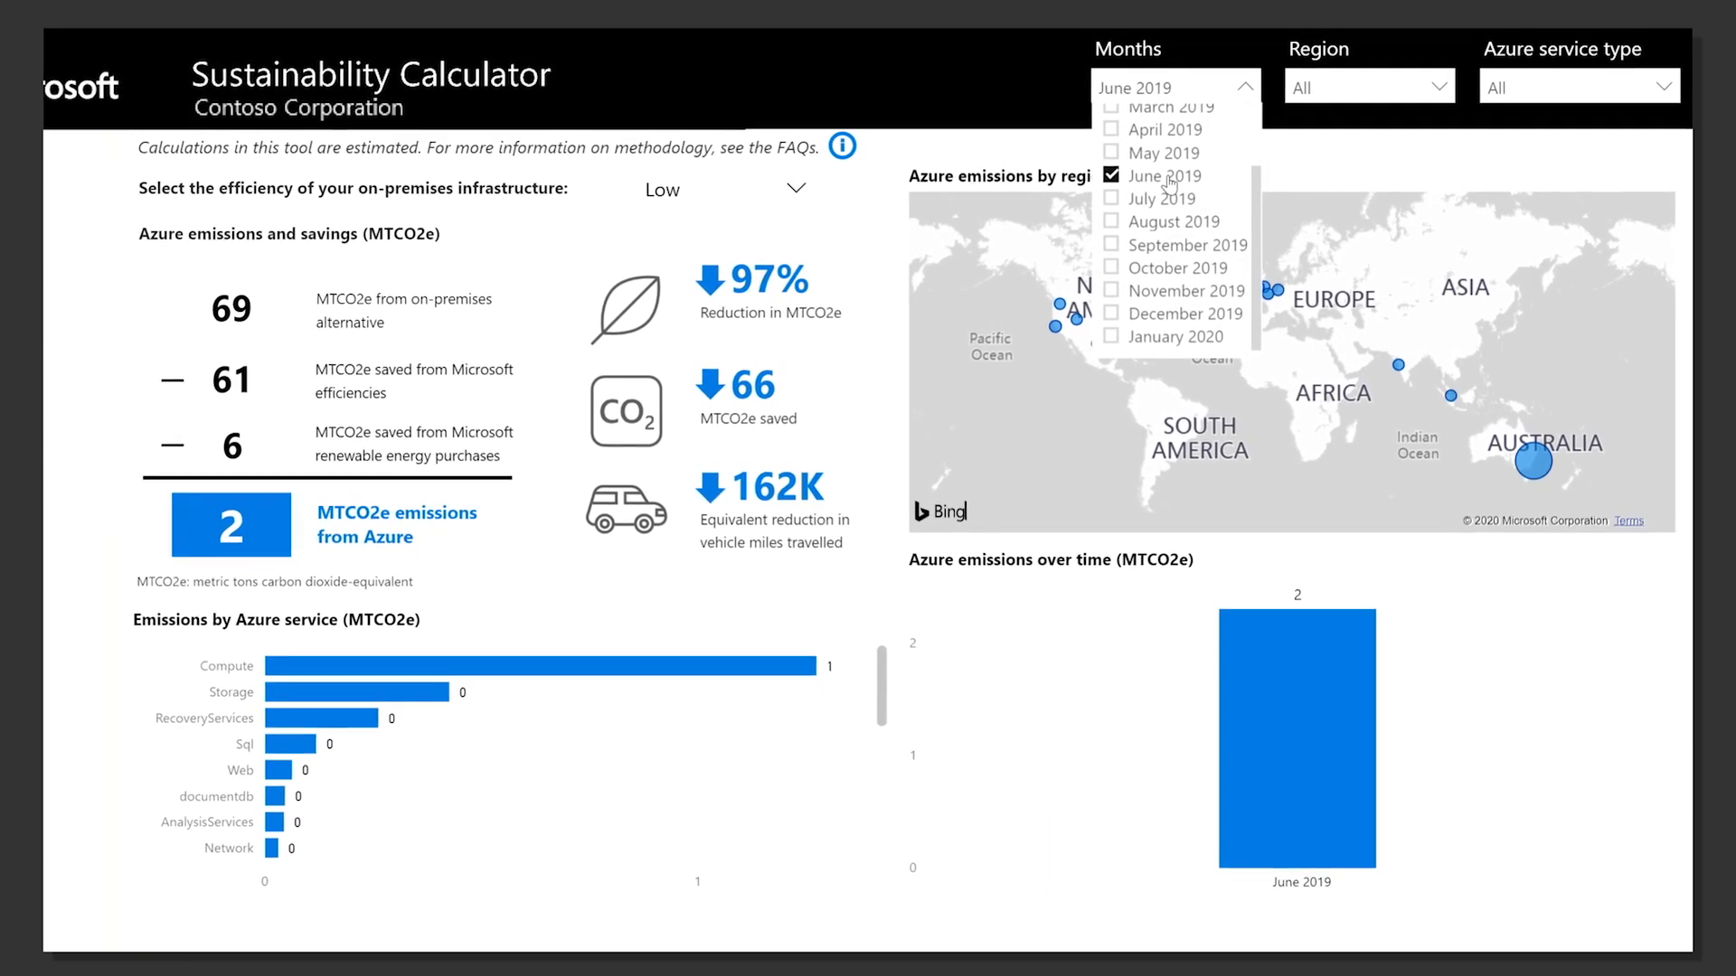
click(1107, 235)
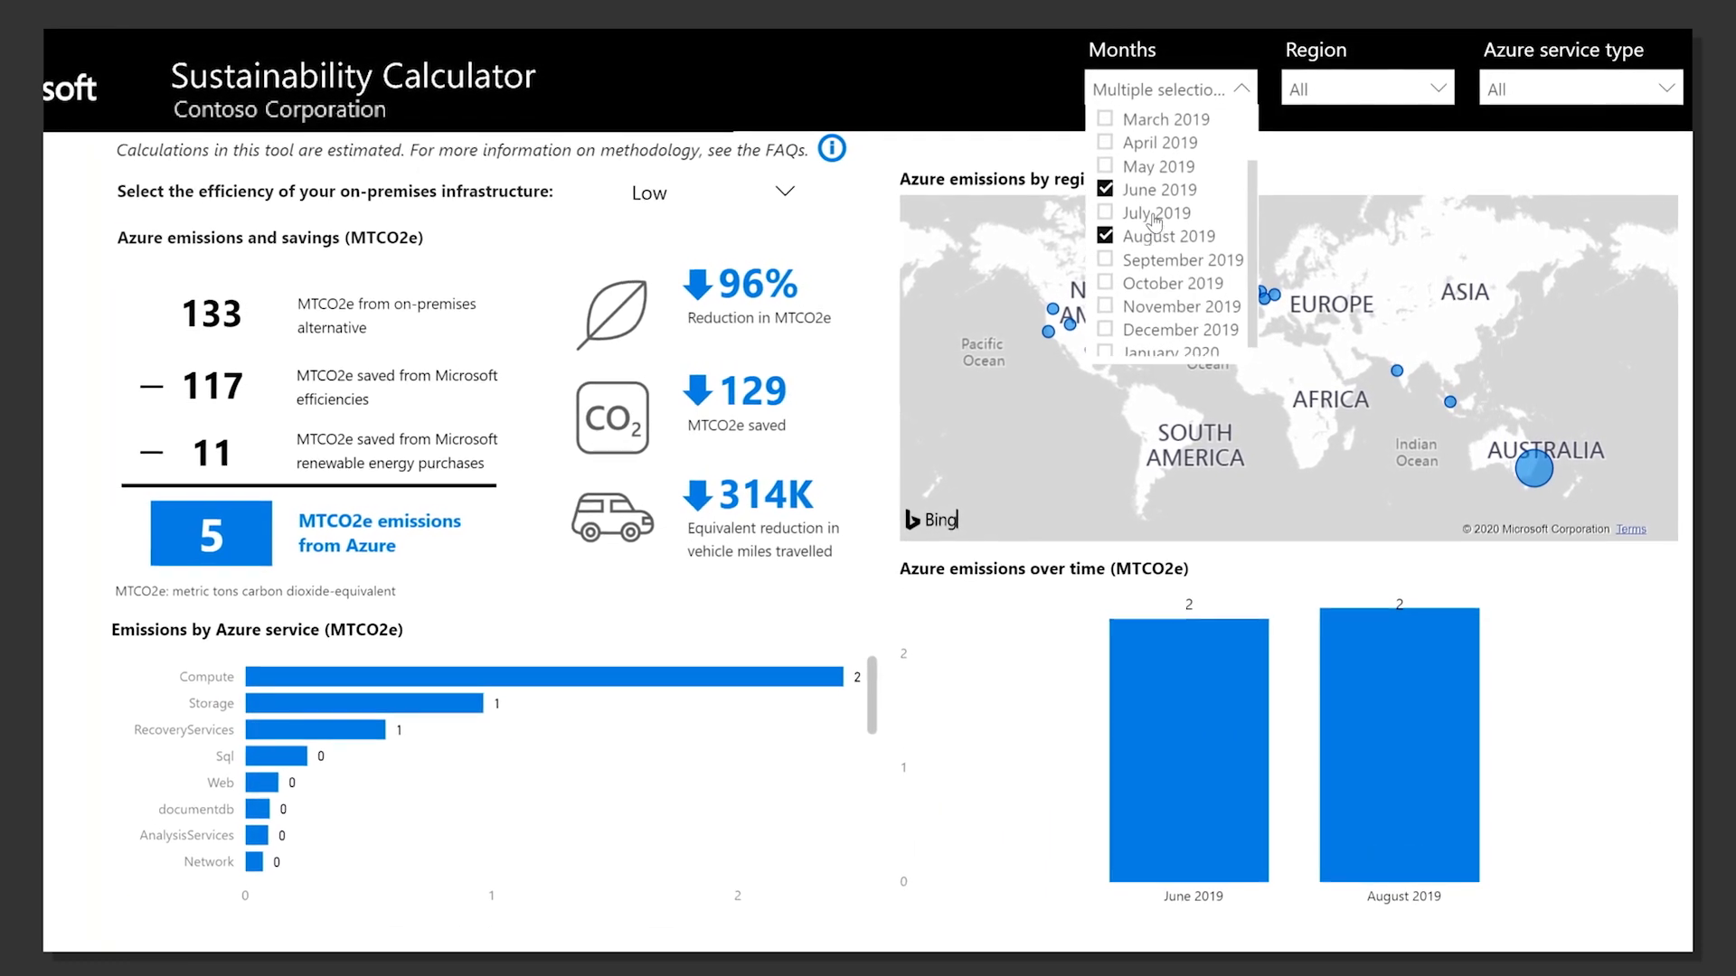
click(1105, 119)
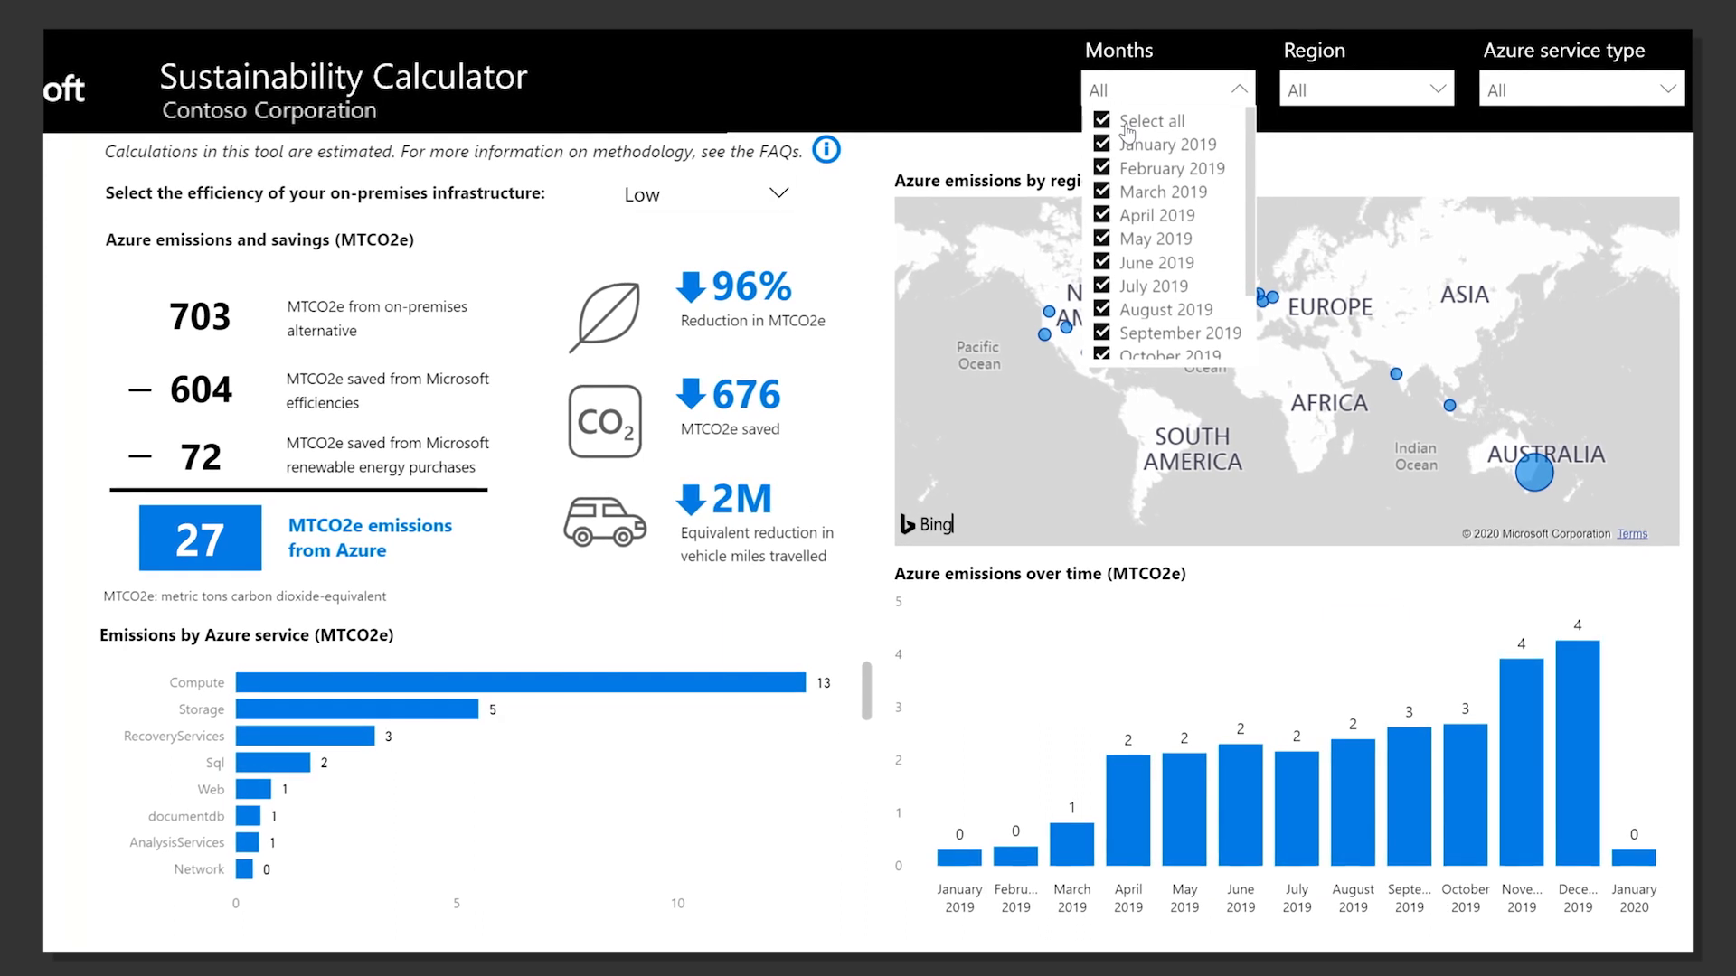
Show the GHG reporting page with 27 MTCO2e split into operations and data flows.
click(503, 938)
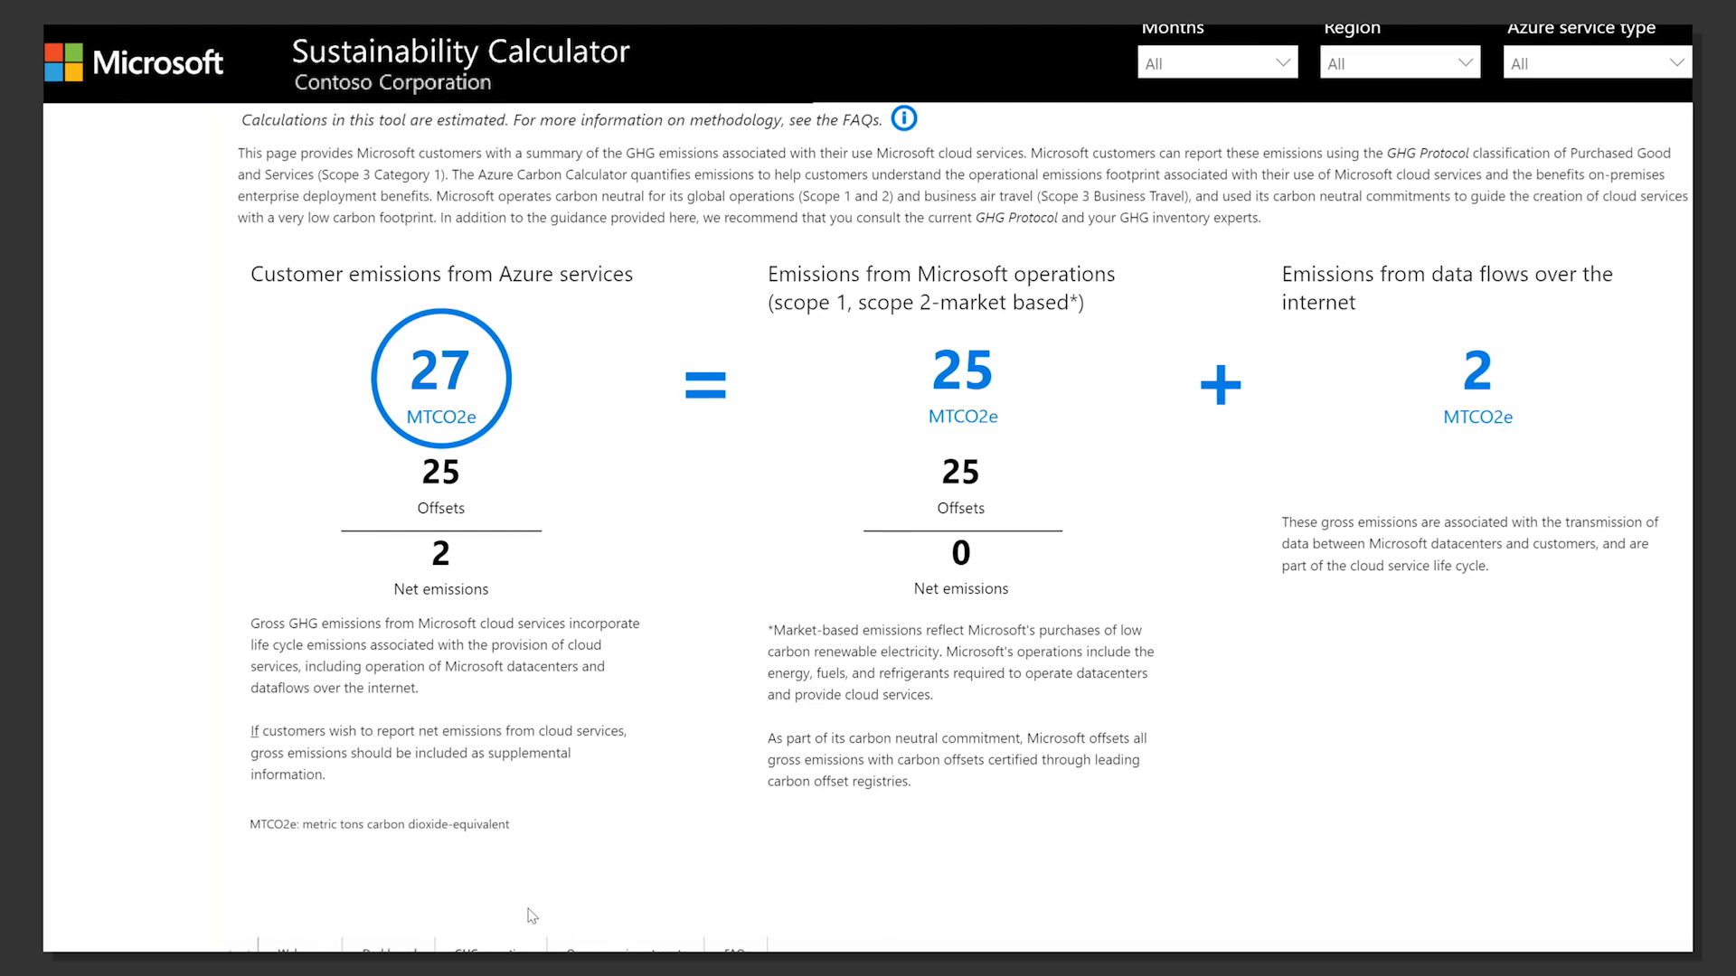
Show the energy investments page and enlarge the Chinese wind projects card.
click(635, 937)
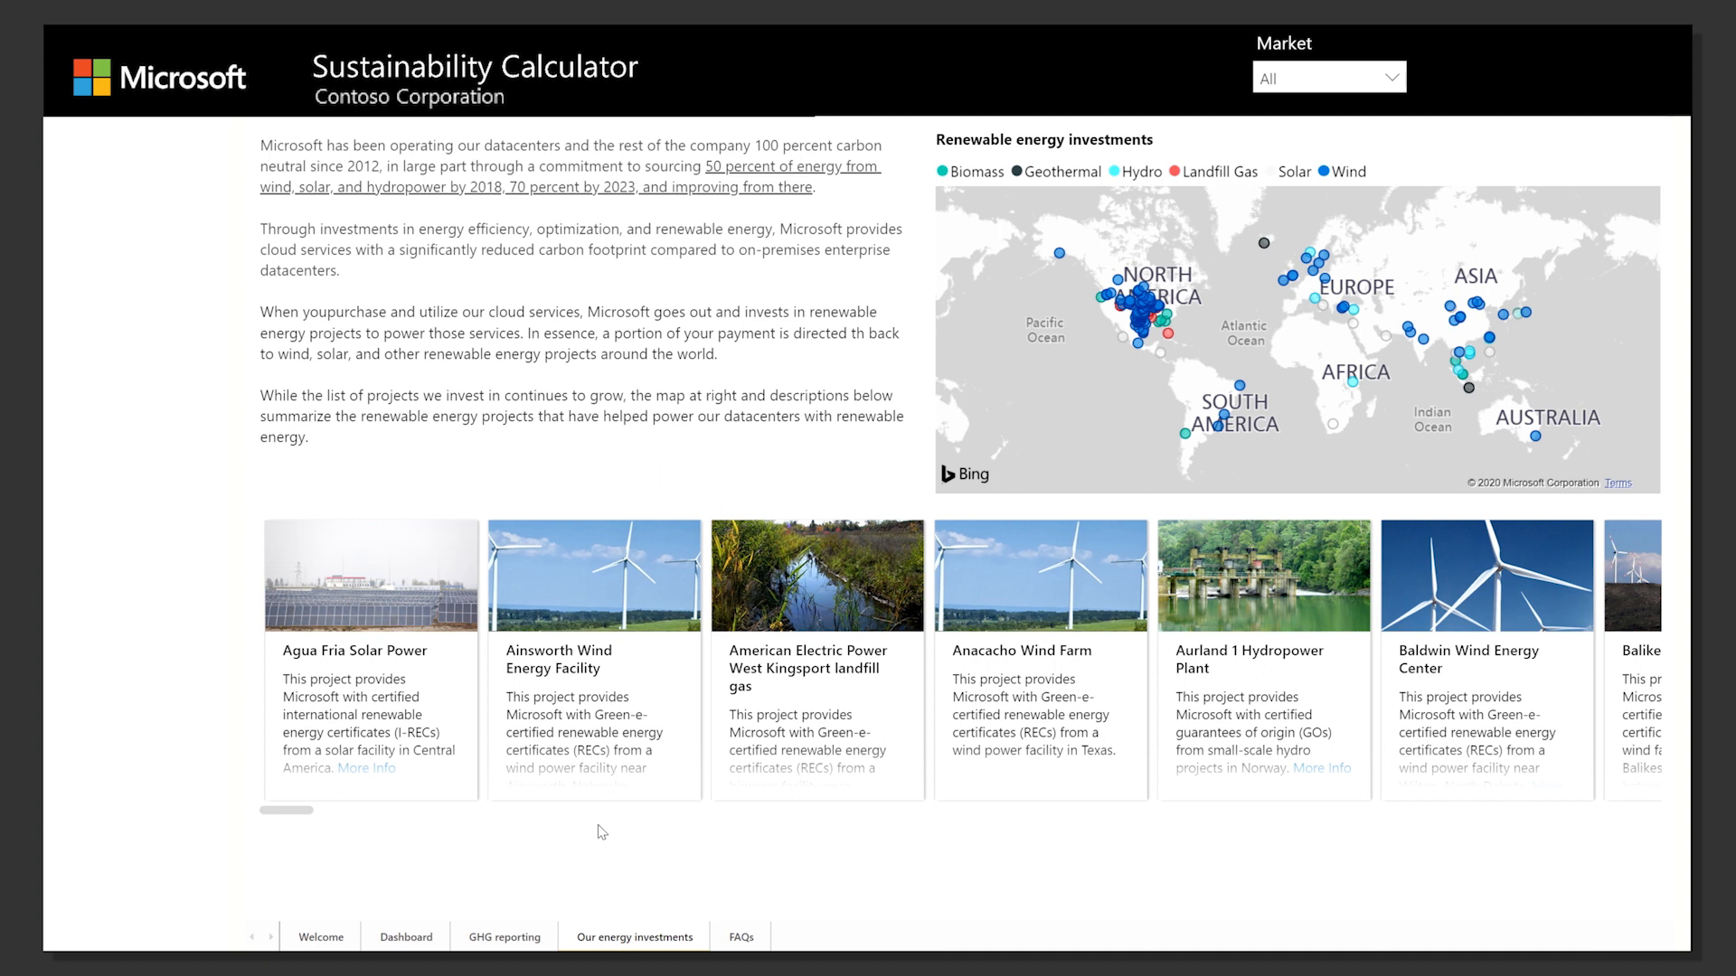
click(1343, 172)
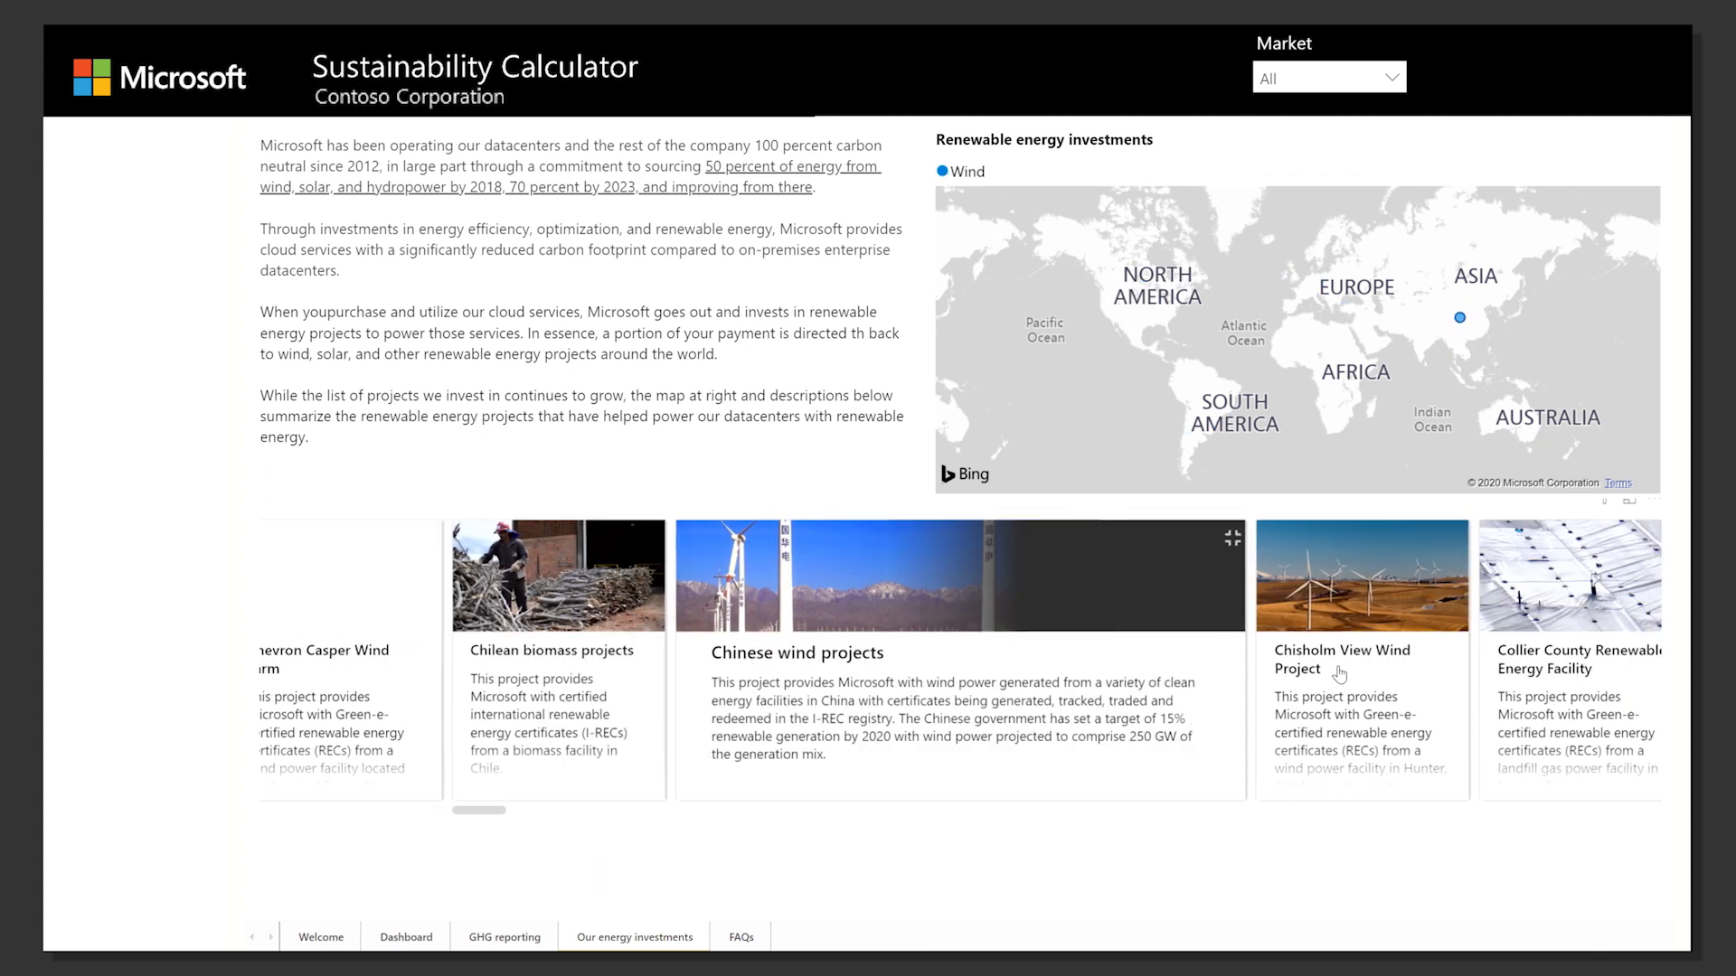